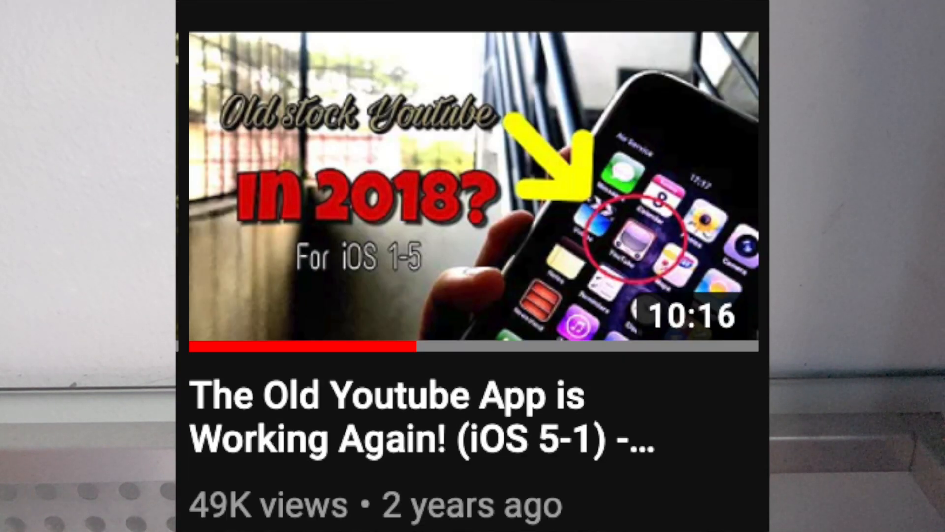
Step: Add cydia.invoxiplaygames.uk/beta as a new package source in Cydia
left_click(473, 187)
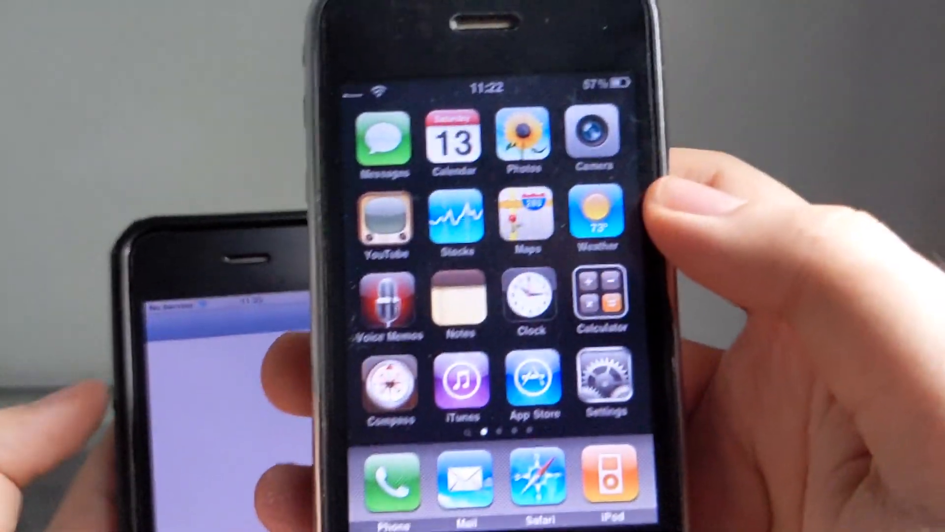
left_click(533, 379)
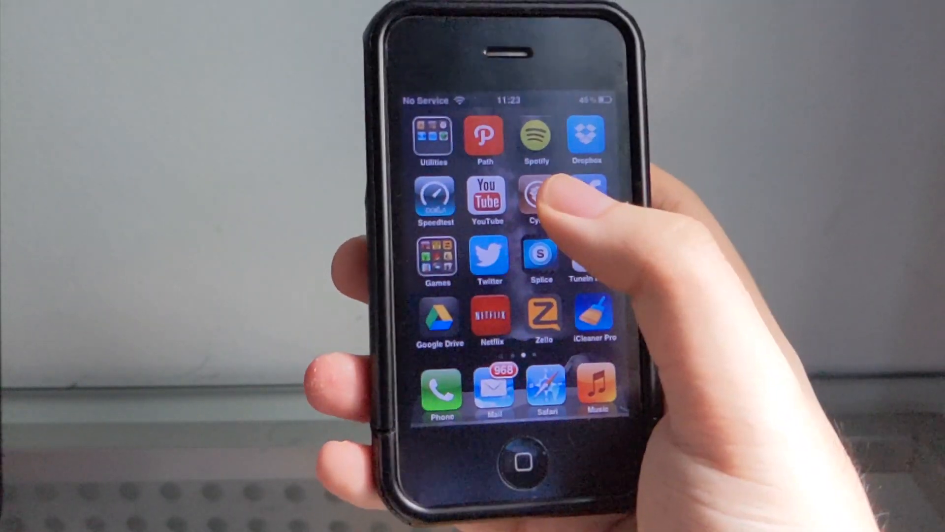
left_click(536, 196)
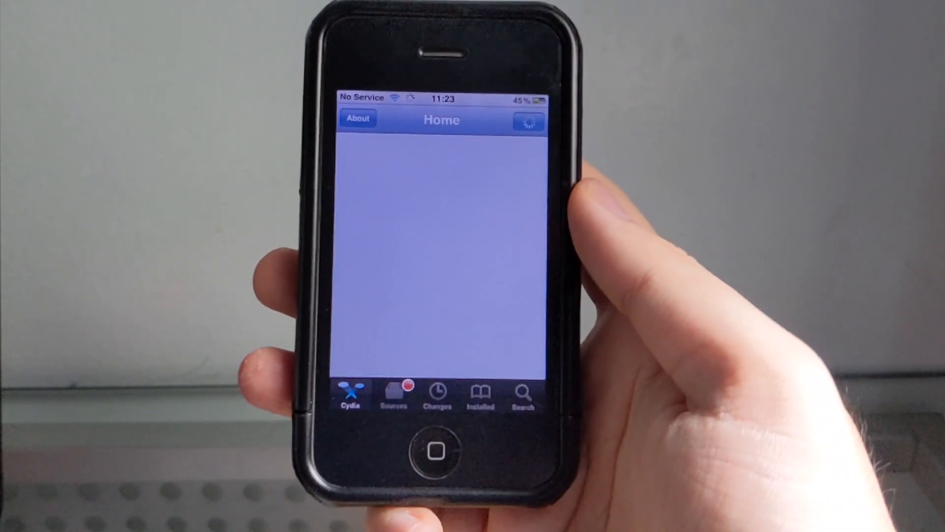
left_click(394, 395)
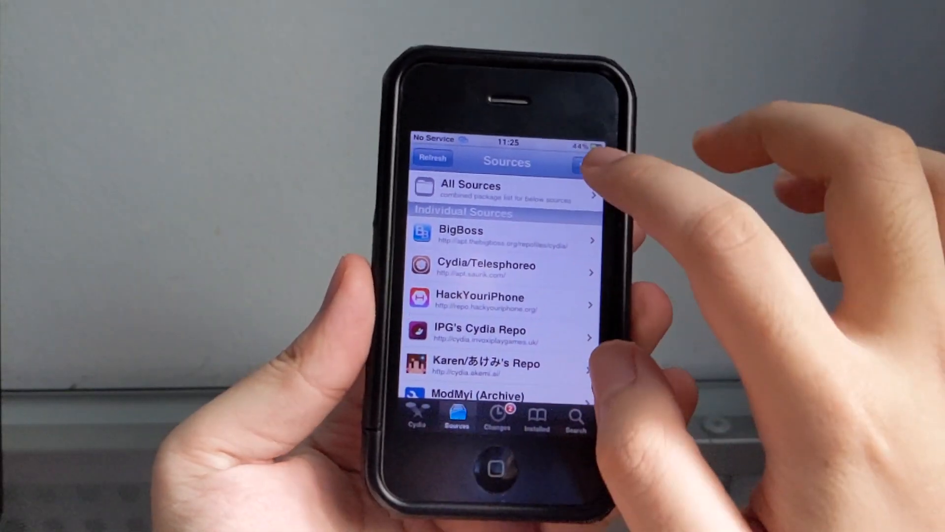
left_click(582, 158)
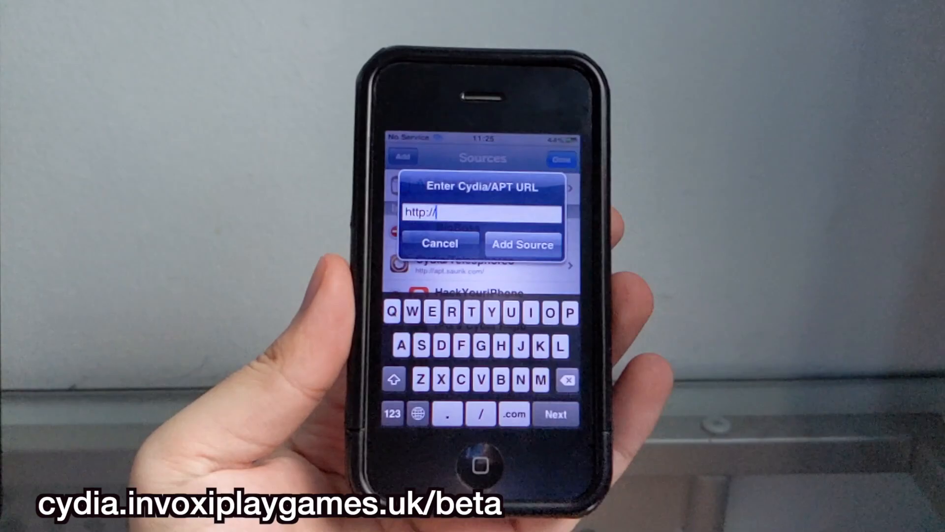
type("cydia.invoxiplaygames.uk/beta")
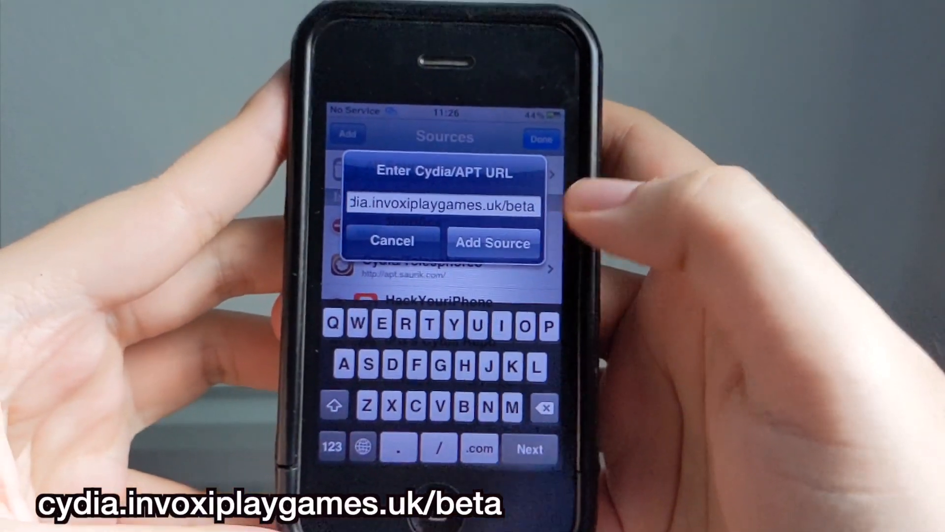
left_click(491, 243)
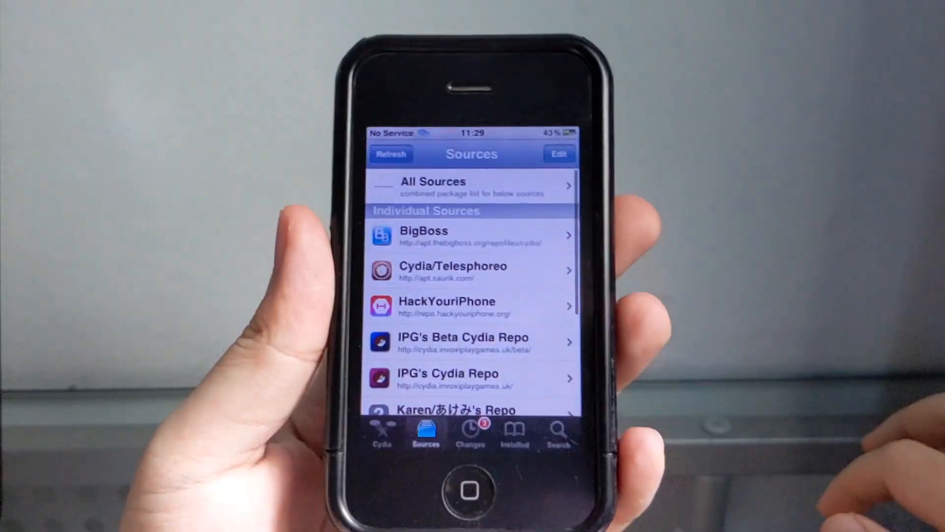
Step: Browse into the IPG Beta repo's package list and select TubeFixer for iOS
left_click(494, 353)
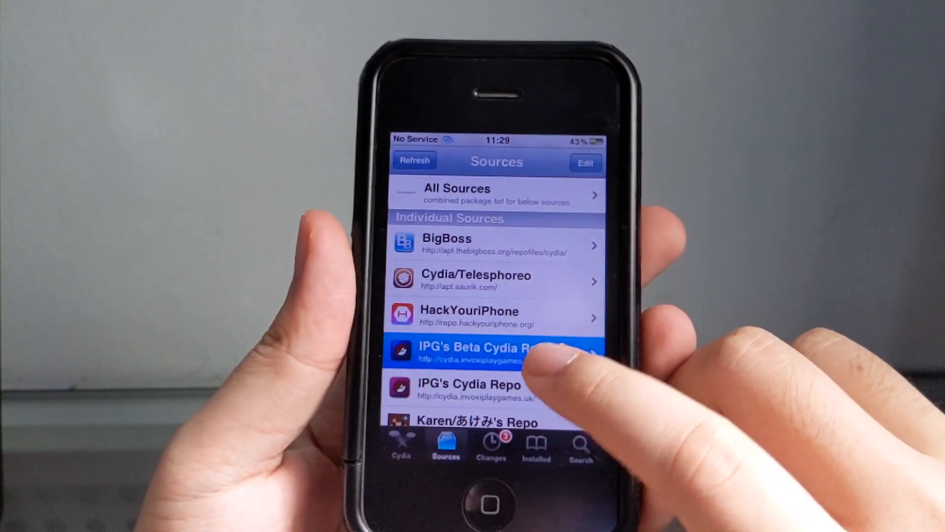
scroll("down", 3)
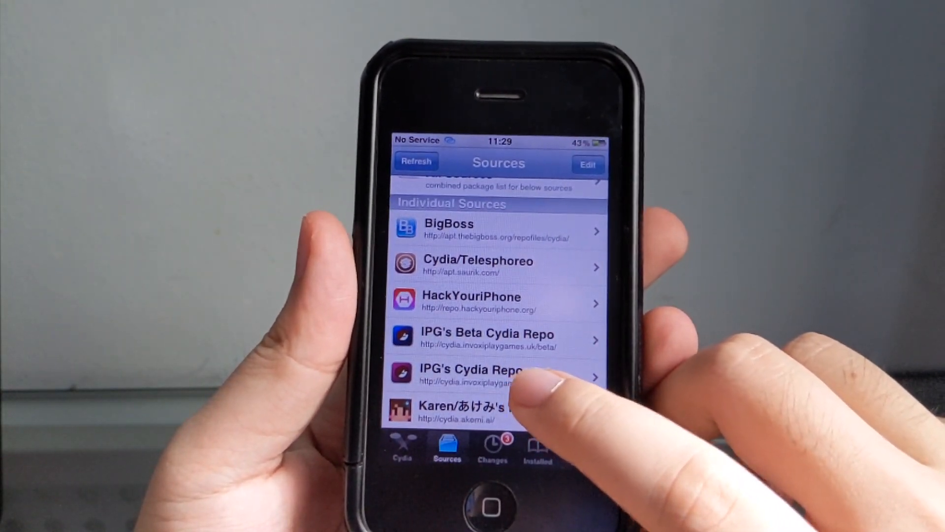
left_click(488, 371)
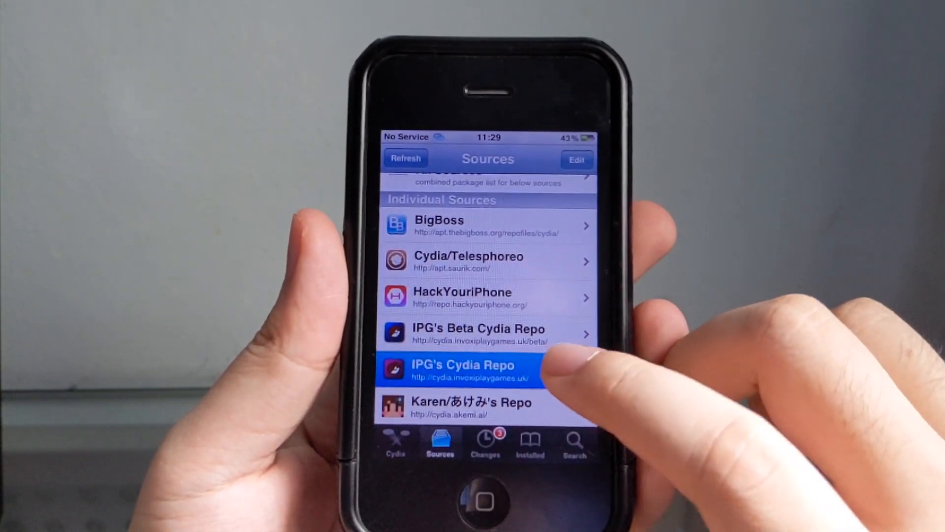
left_click(461, 368)
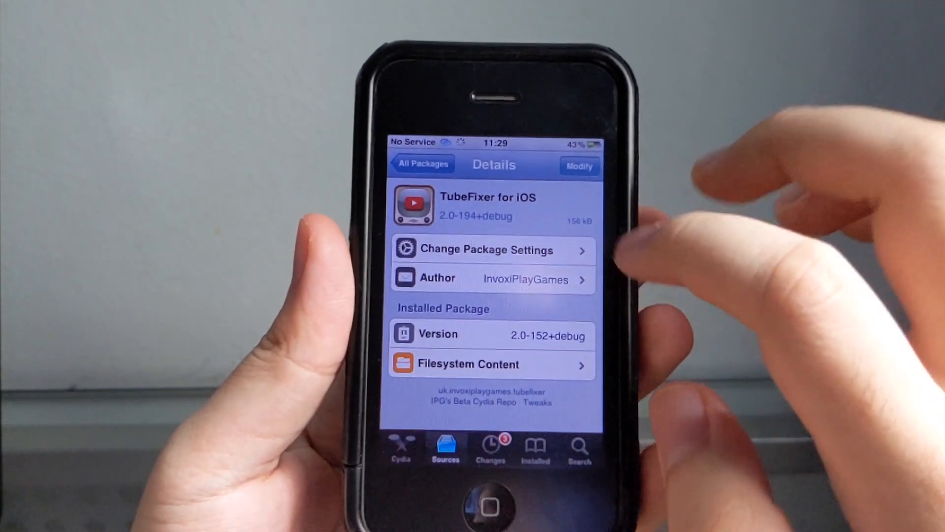
Step: Upgrade TubeFixer to 2.0-194+debug and confirm it with the AppSync Unified and iCleaner Pro upgrades
left_click(578, 165)
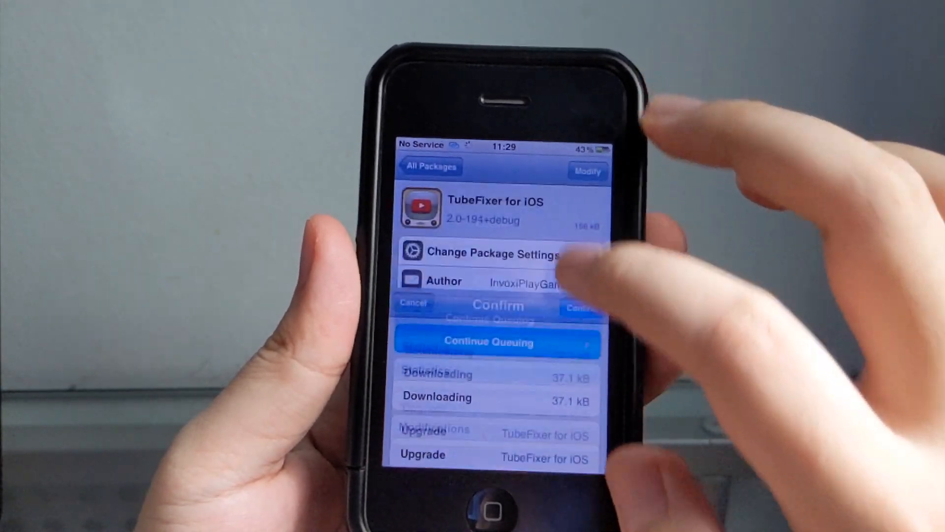
left_click(498, 341)
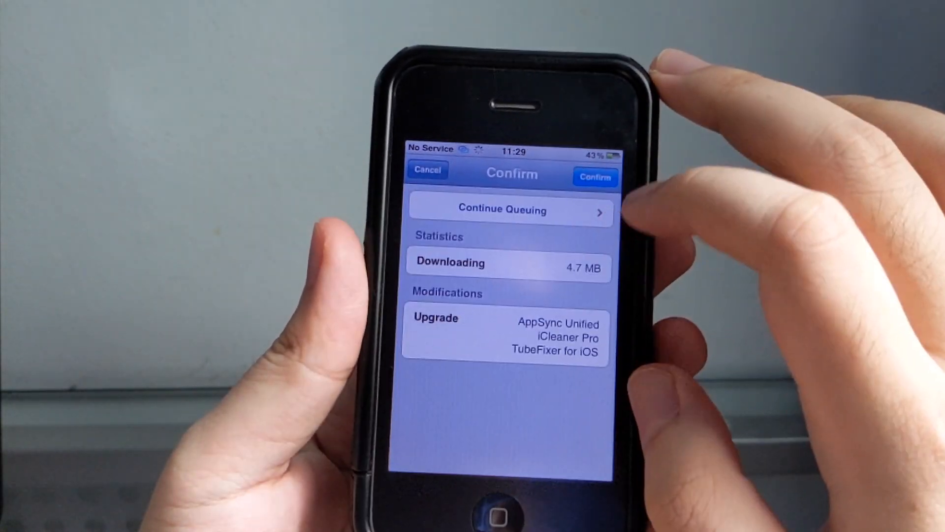
left_click(595, 177)
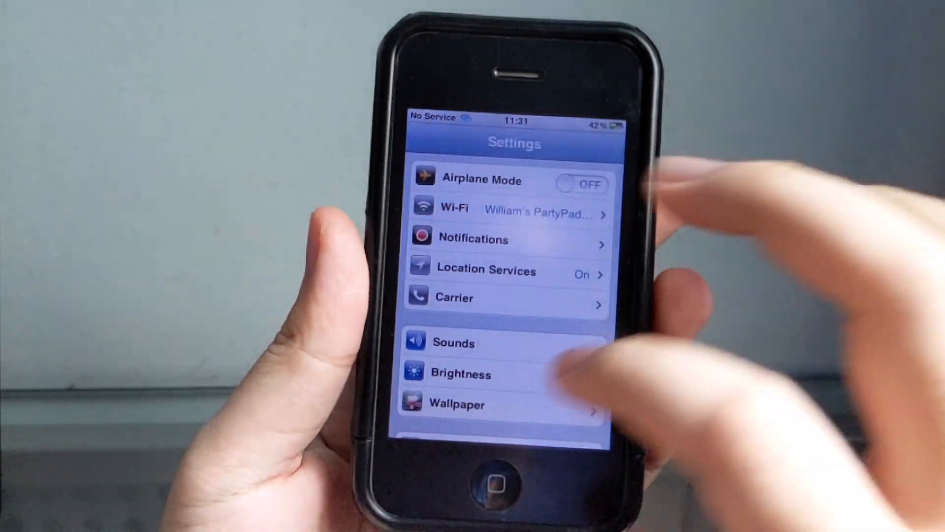
Step: Scroll through the iPhone's main Settings list
scroll("down", 3)
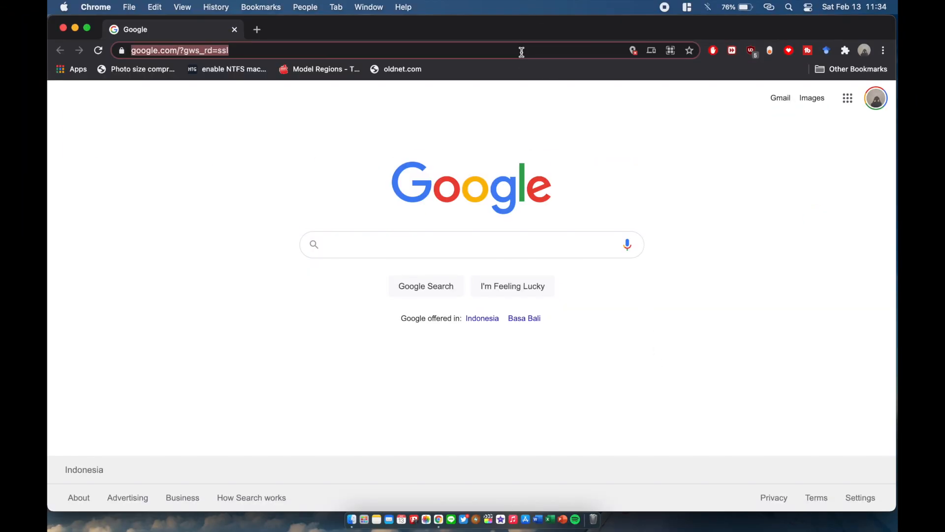
Step: Search Google for google cloud console and go to the Google Cloud Console site
type("google clo")
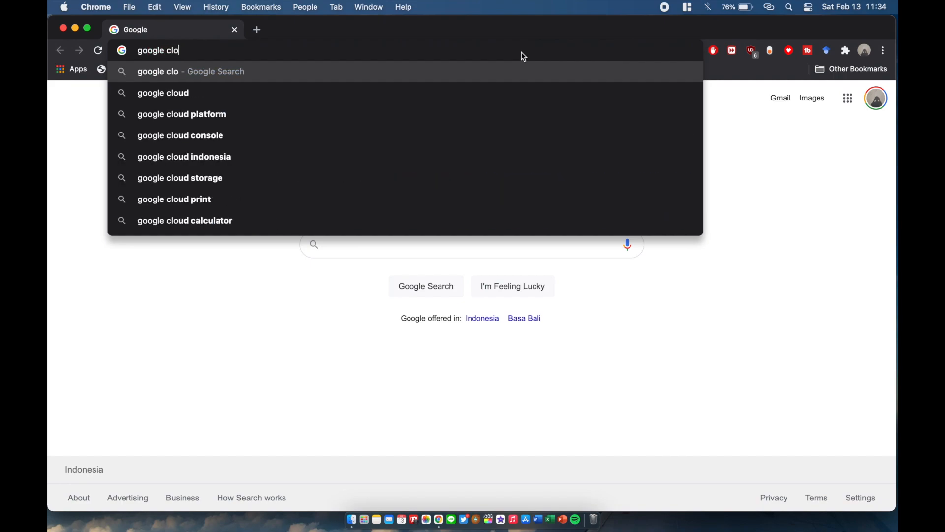
left_click(180, 135)
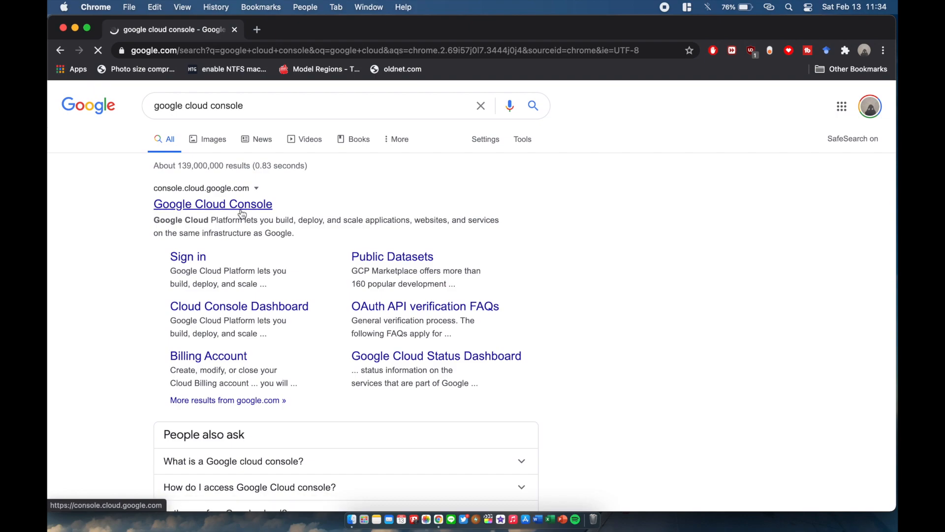
left_click(212, 203)
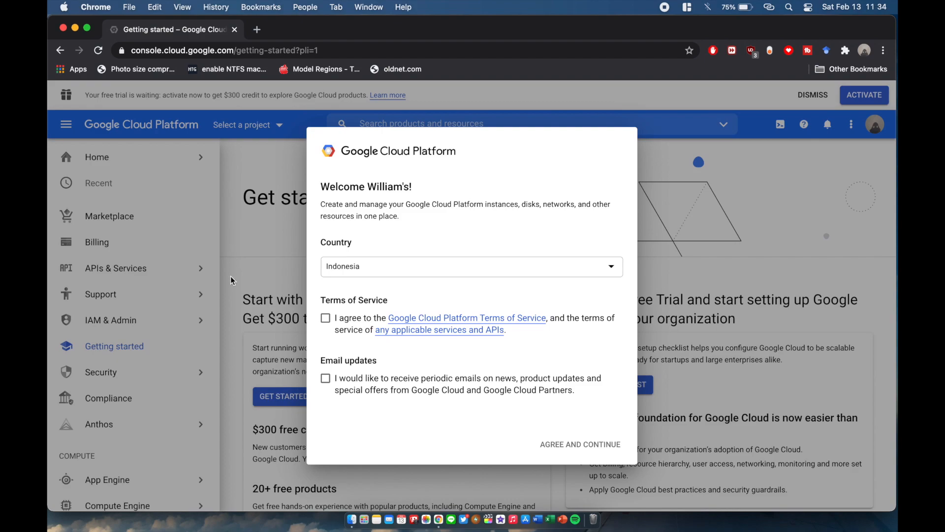
Step: Accept the terms, then reach Manage resources through the project selector
left_click(326, 318)
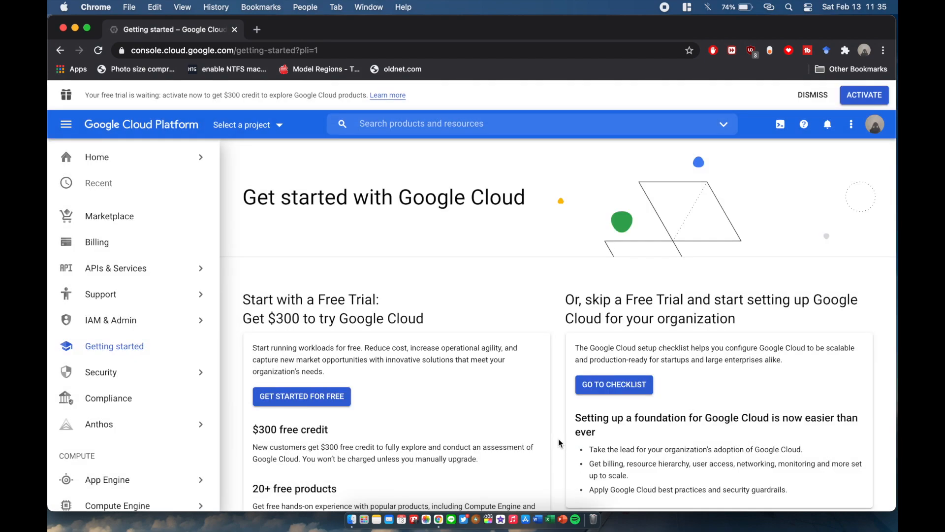
mouse_move(235, 108)
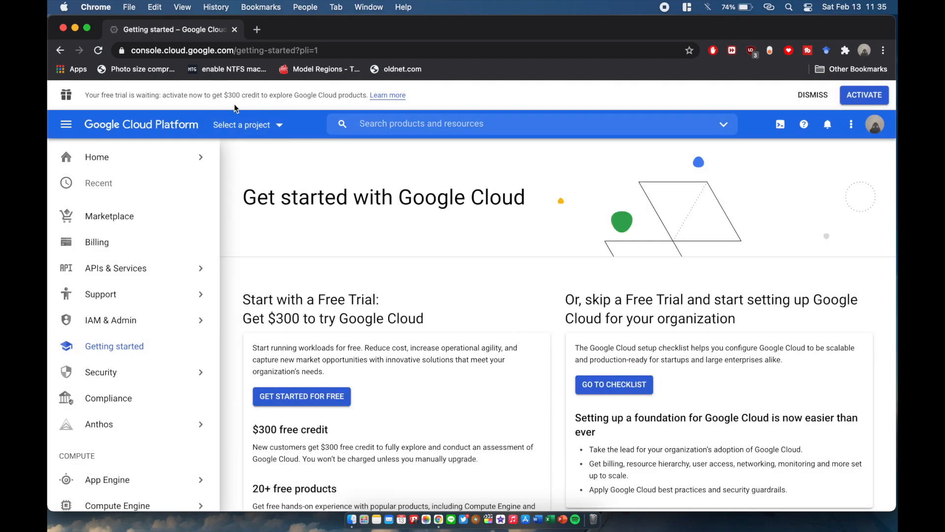
left_click(241, 125)
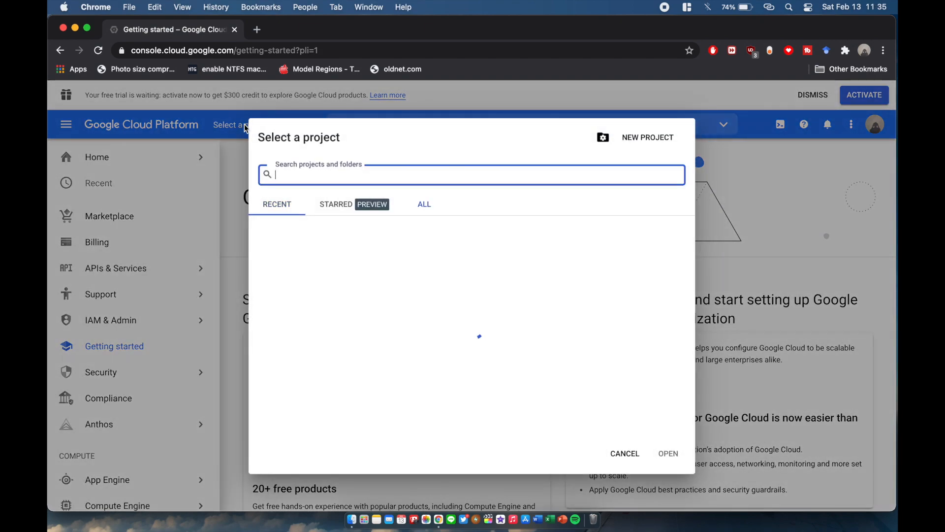
left_click(424, 204)
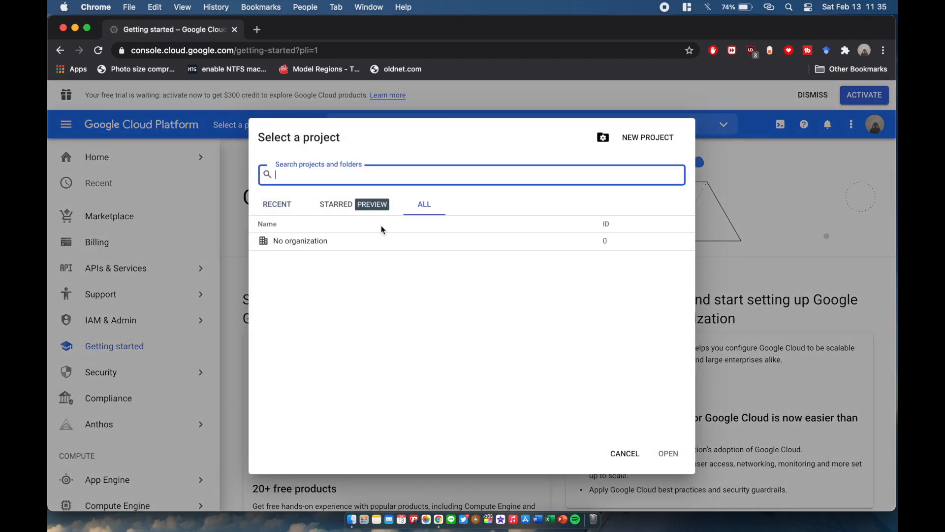
left_click(300, 240)
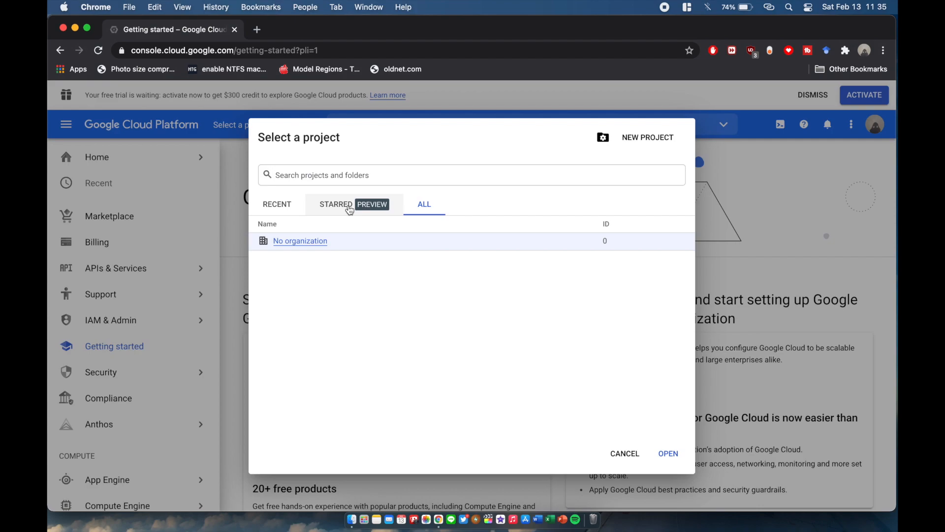
left_click(625, 453)
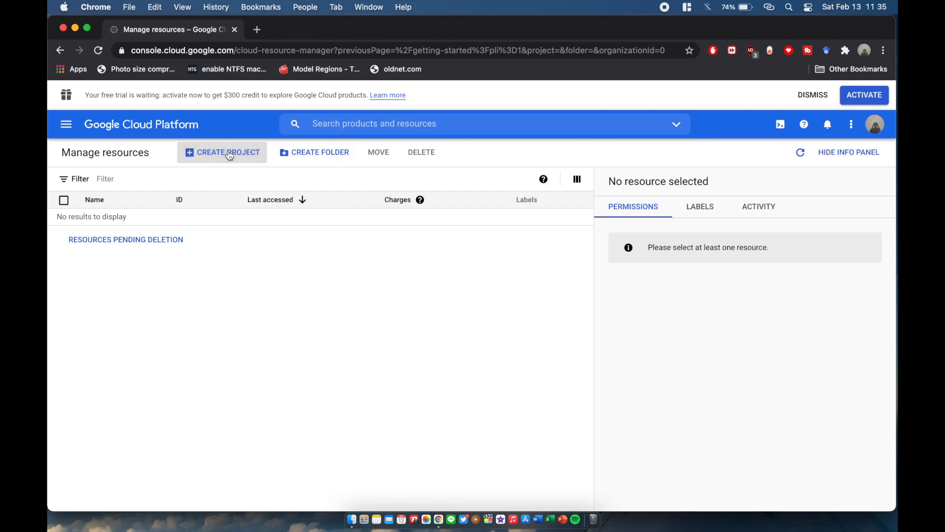
Step: Start a new project named classicAPI
left_click(228, 152)
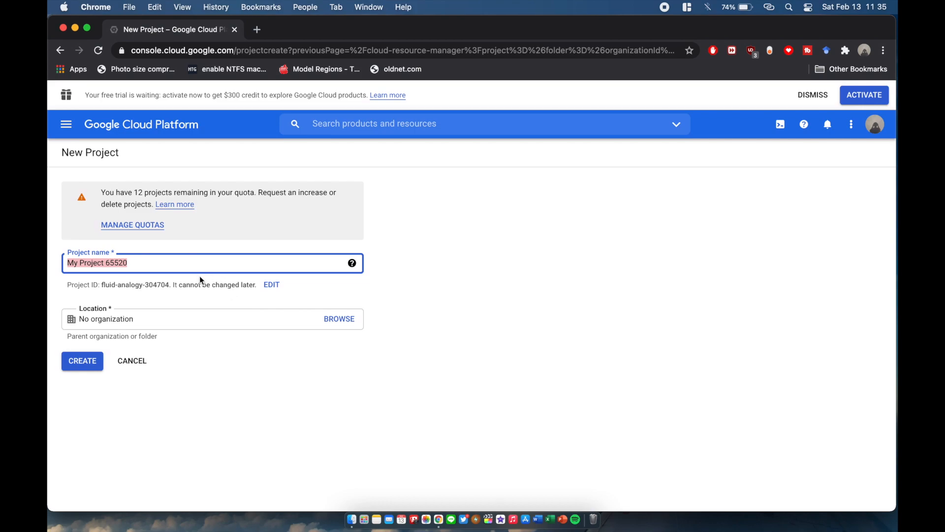
type("classicAPI")
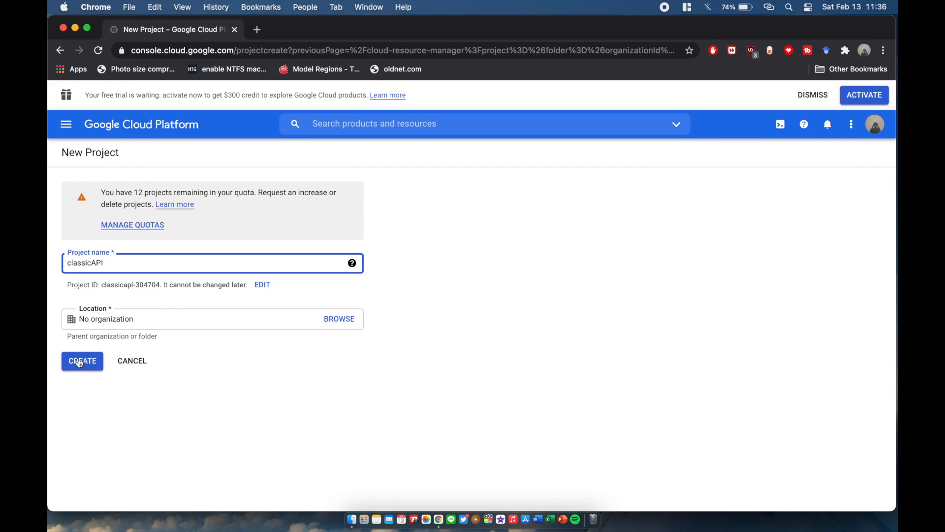
Step: Create the classicAPI project and go to the APIs & Services library
left_click(83, 360)
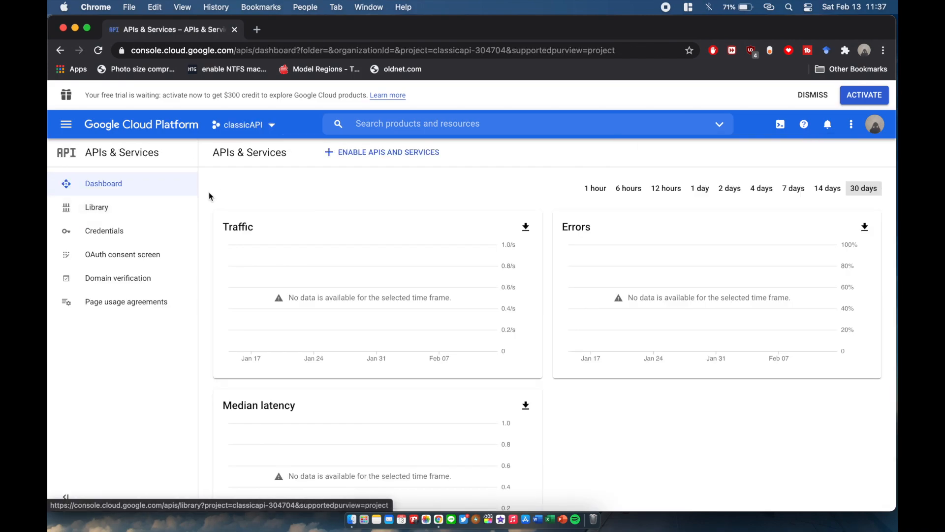
mouse_move(66, 124)
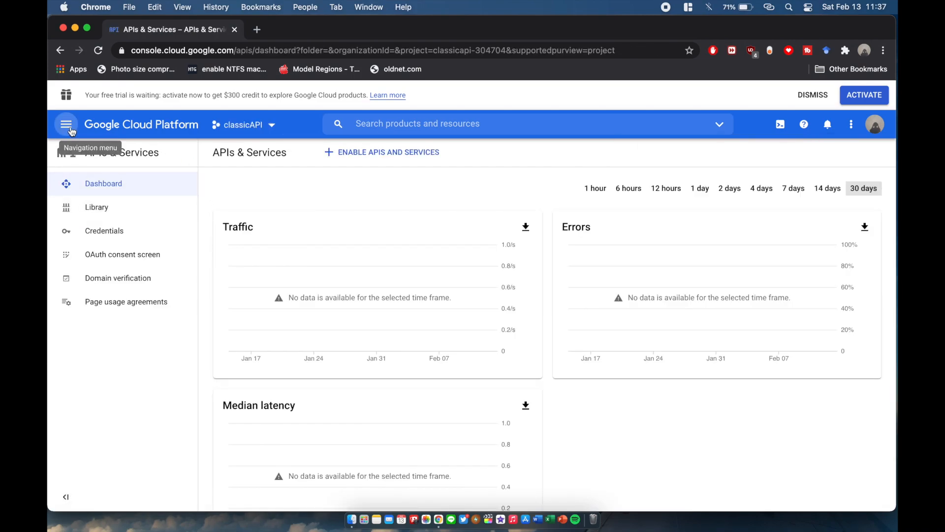
left_click(67, 124)
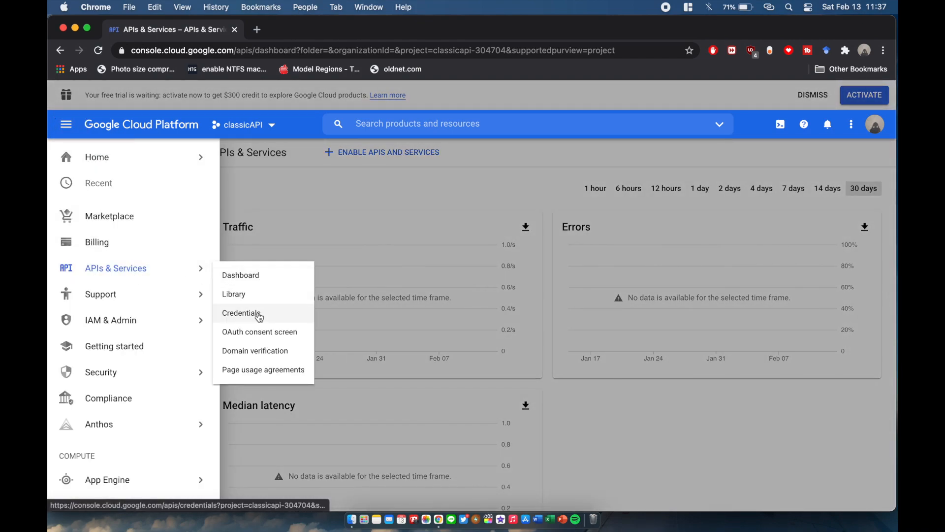
left_click(233, 293)
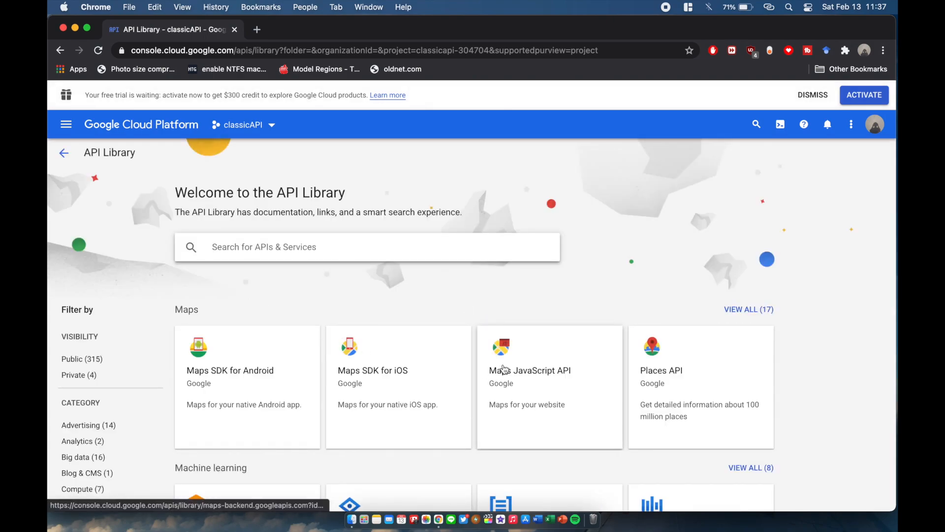
Step: Find YouTube Data API v3 in the library and enable it for the project
scroll("down", 3)
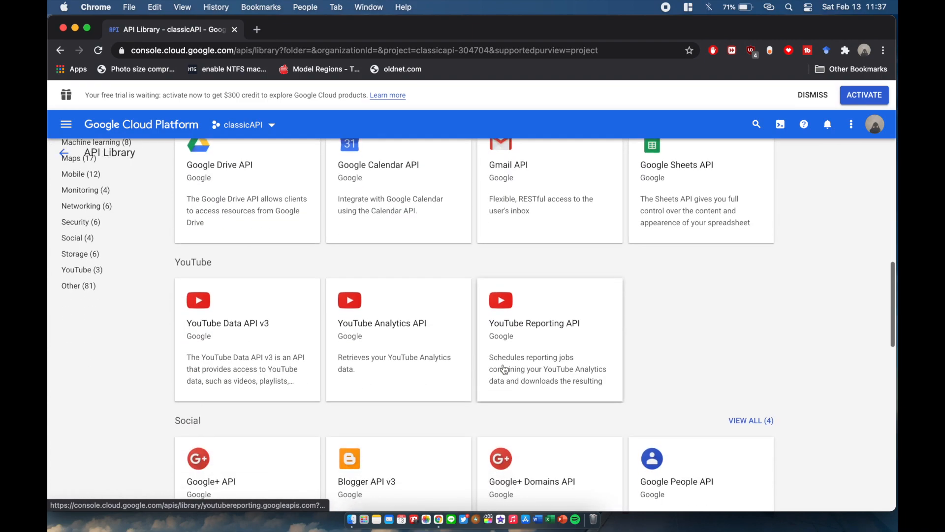
scroll("down", 3)
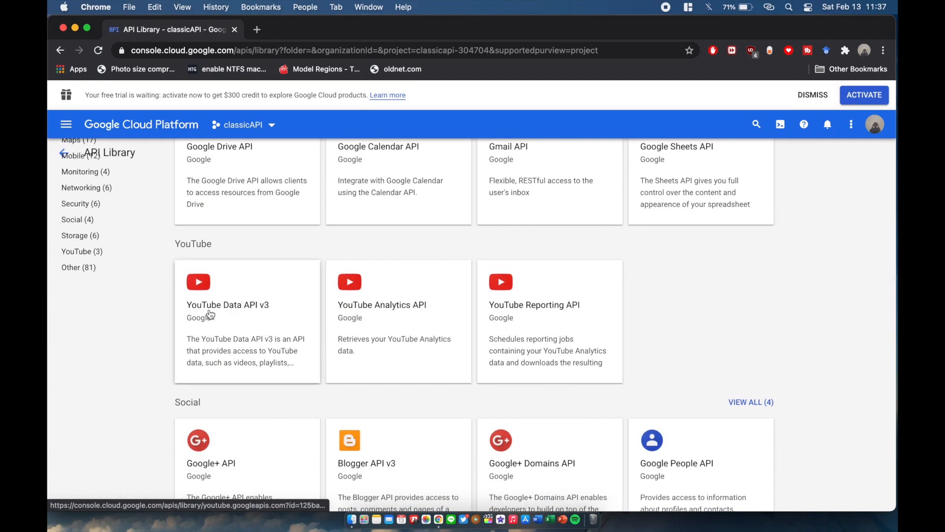
left_click(228, 304)
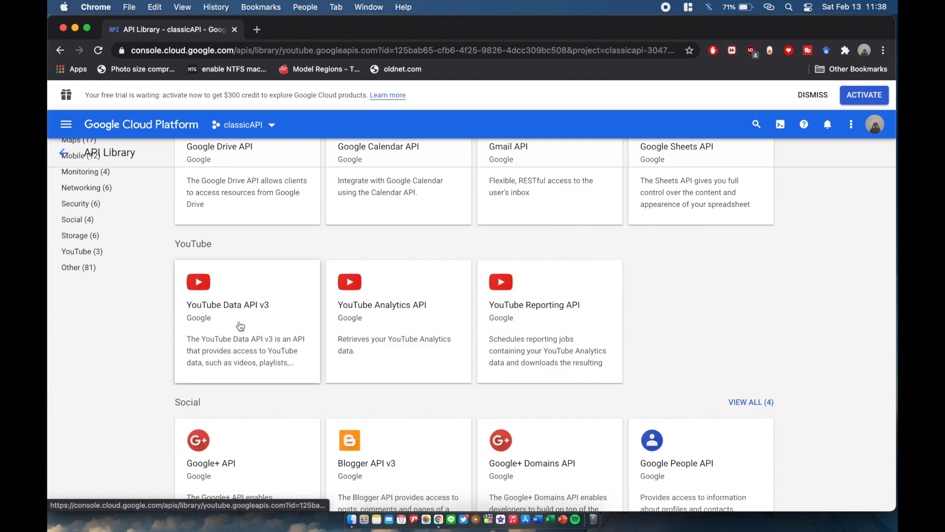
left_click(247, 304)
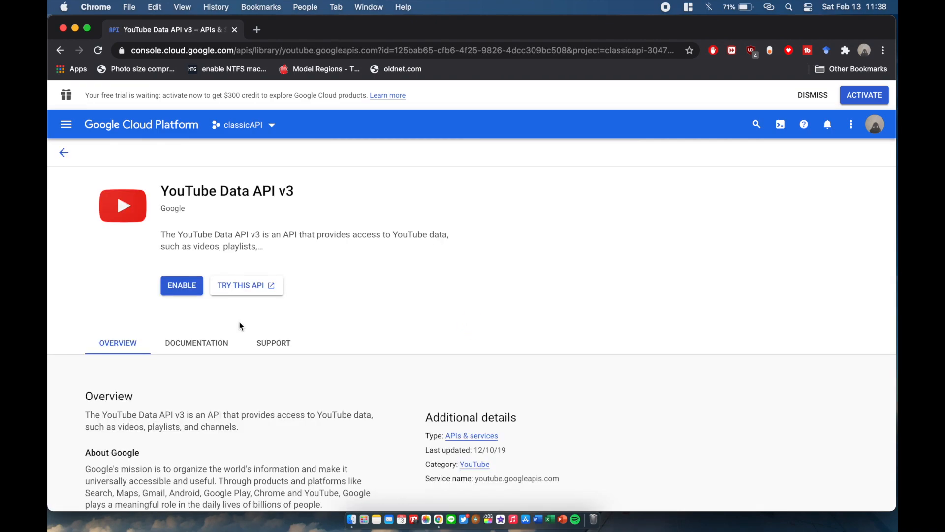
mouse_move(182, 285)
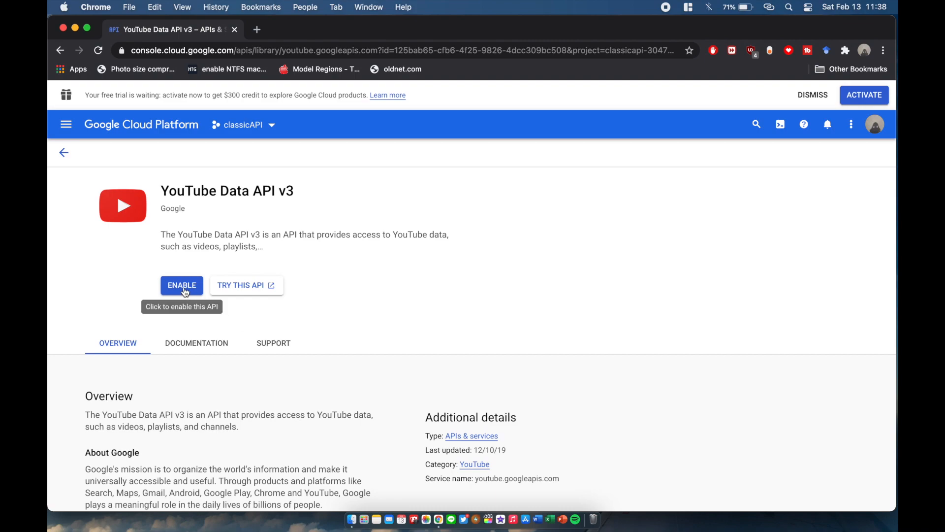
left_click(182, 284)
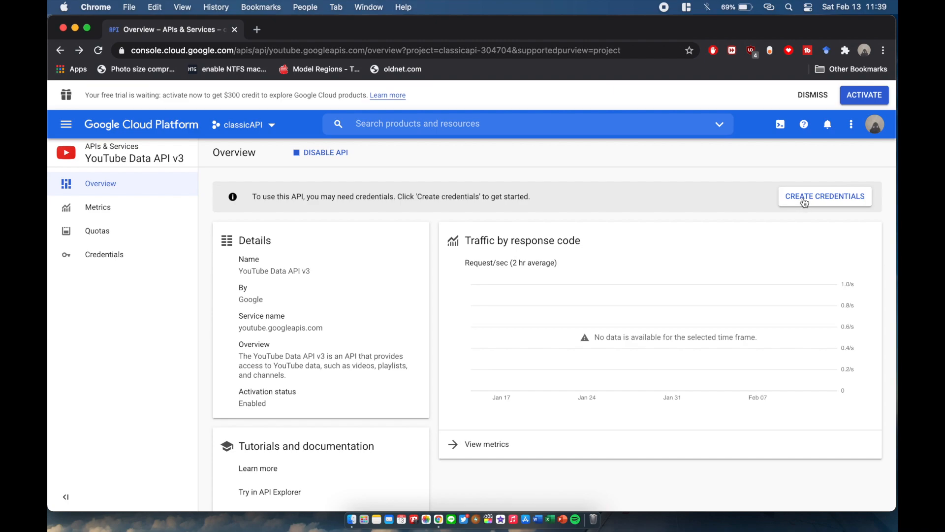
Step: Generate an API key for YouTube Data API v3 called from a web browser (Javascript) on public data
left_click(825, 196)
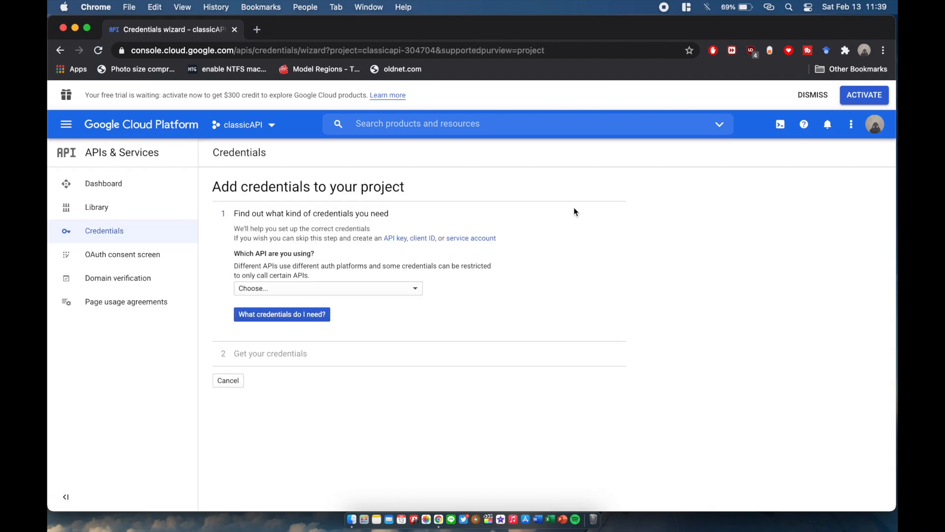
mouse_move(335, 309)
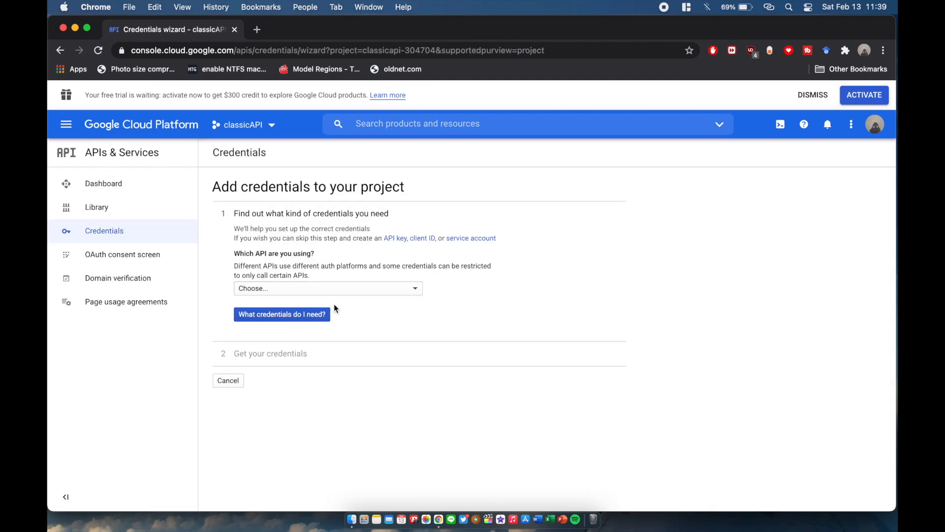
left_click(328, 287)
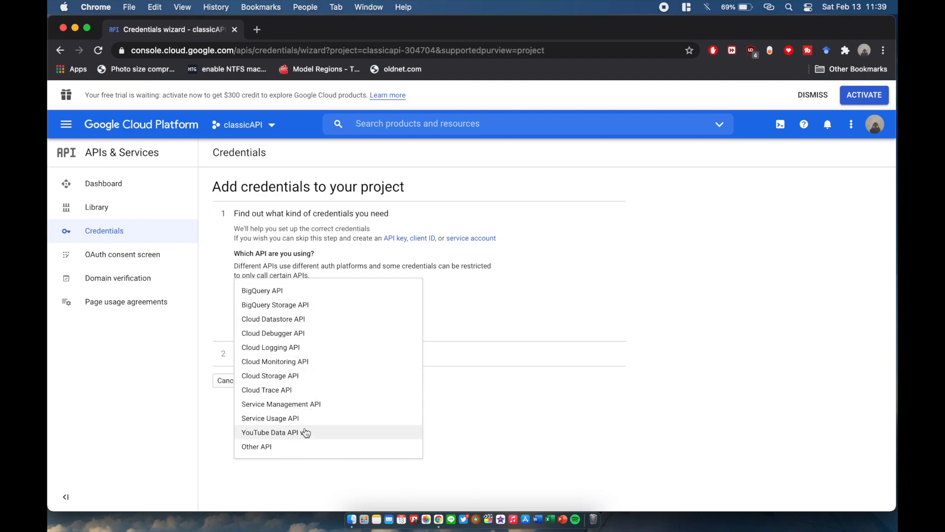
left_click(269, 431)
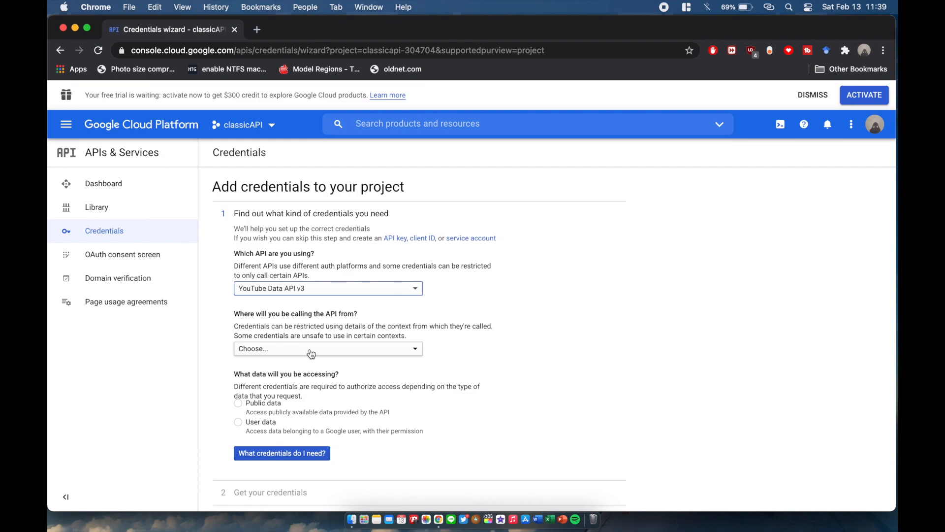
left_click(328, 348)
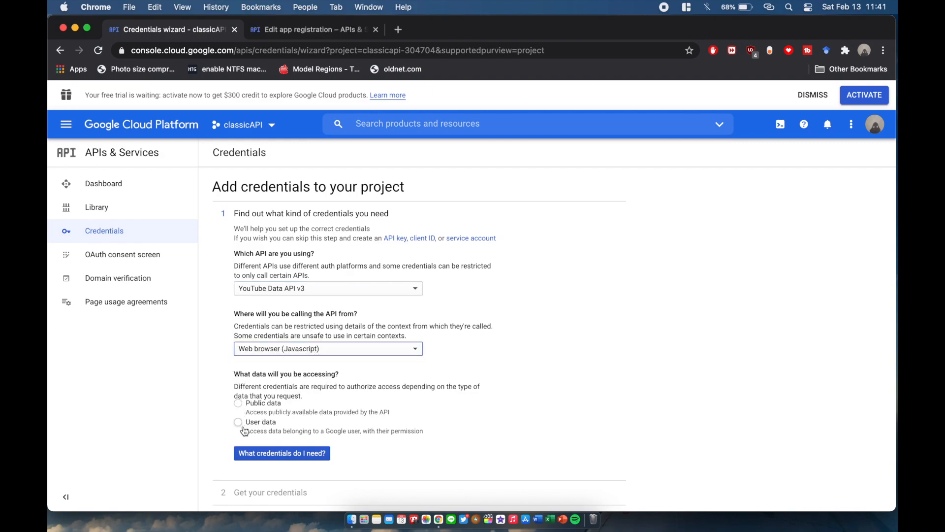
left_click(237, 403)
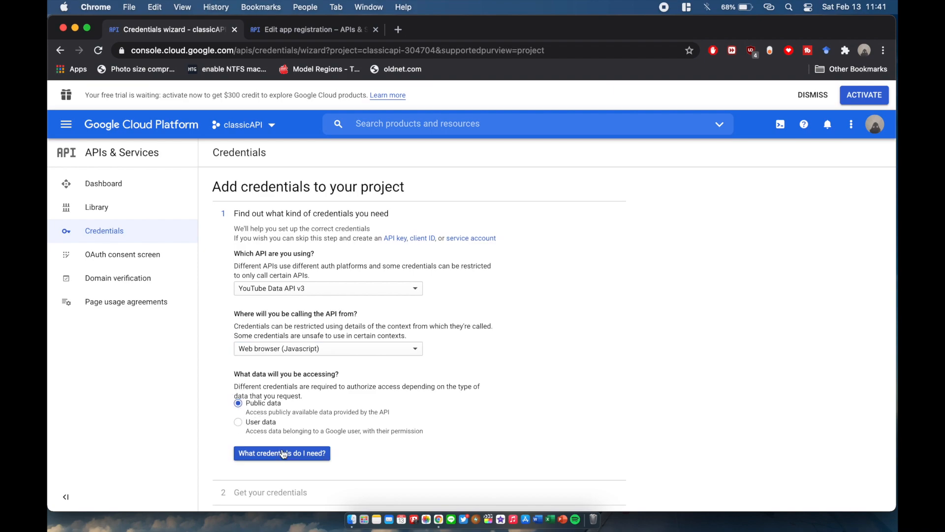
left_click(281, 453)
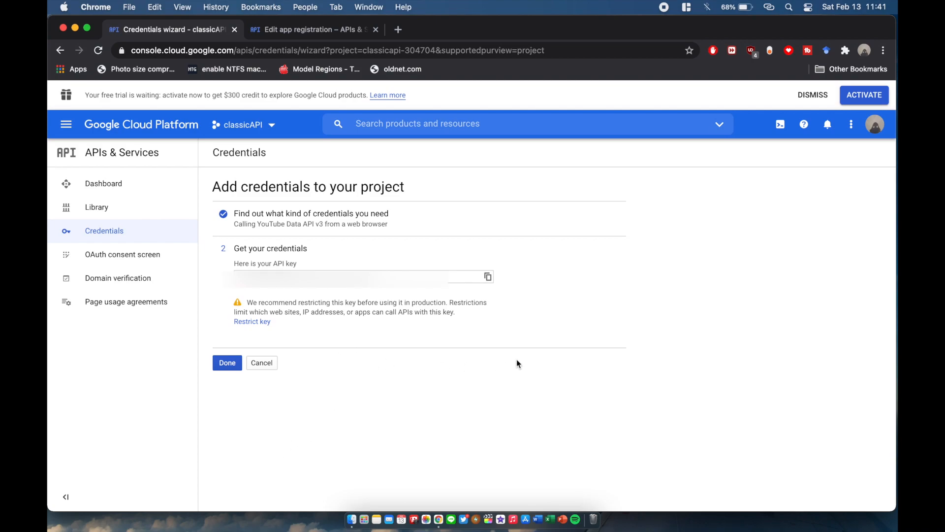
left_click(375, 29)
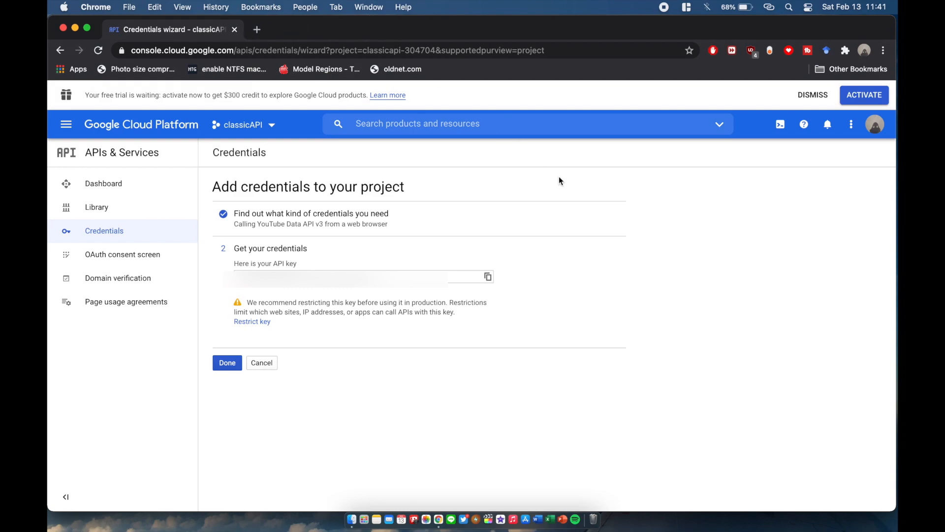
mouse_move(580, 203)
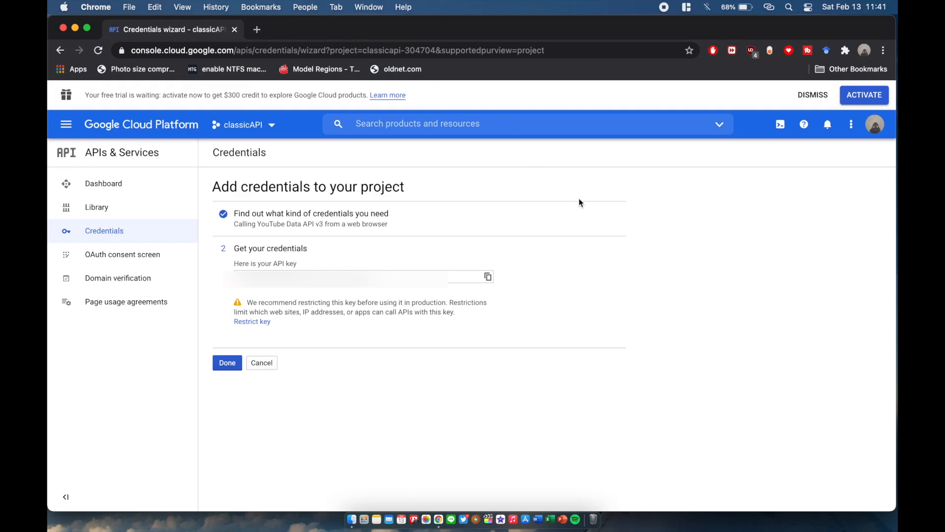